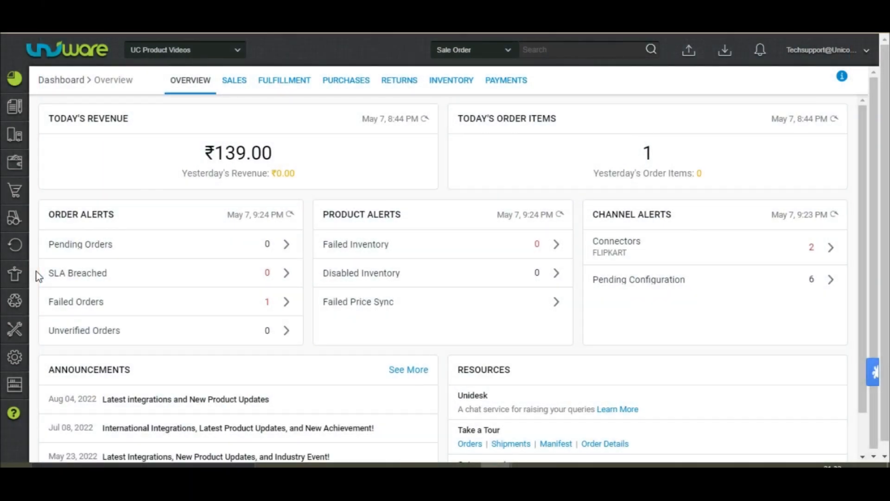
mouse_move(14, 273)
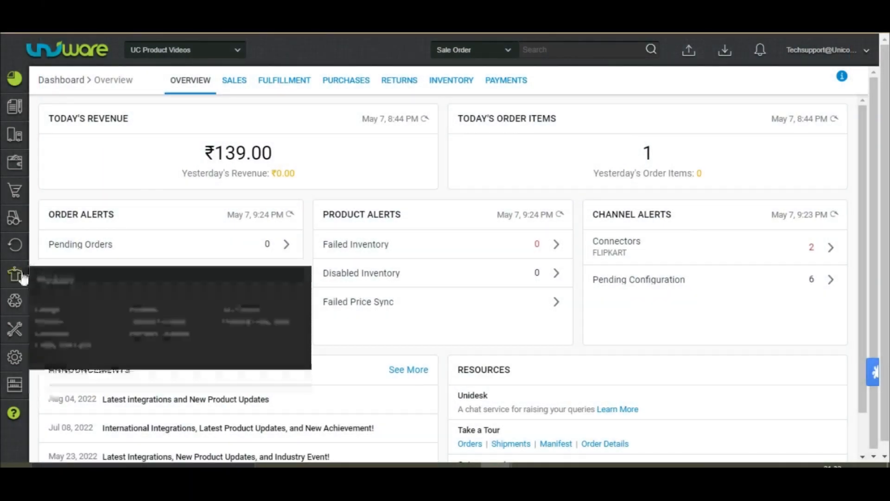
Step: Open the Products list and start a new product with Add Product
left_click(15, 273)
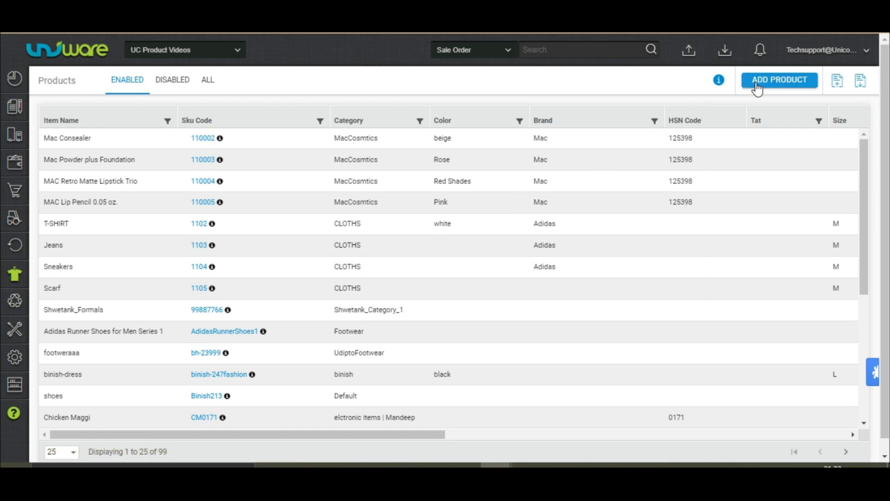
left_click(778, 79)
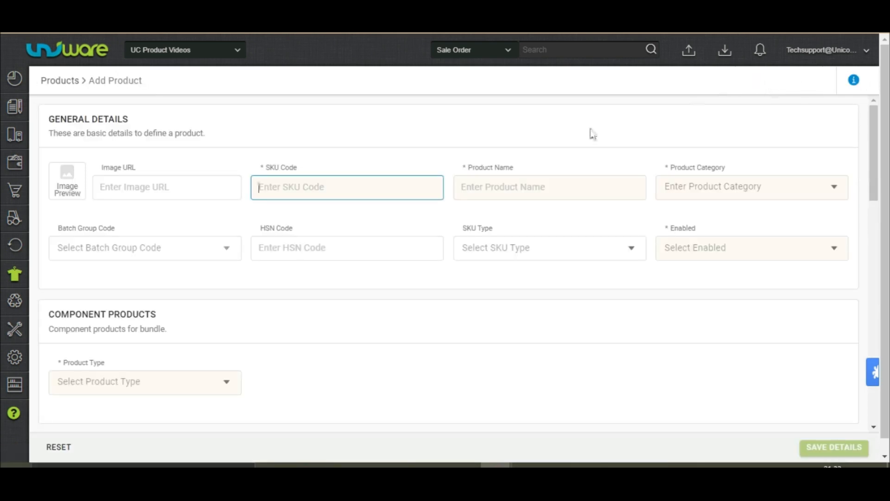
mouse_move(775, 89)
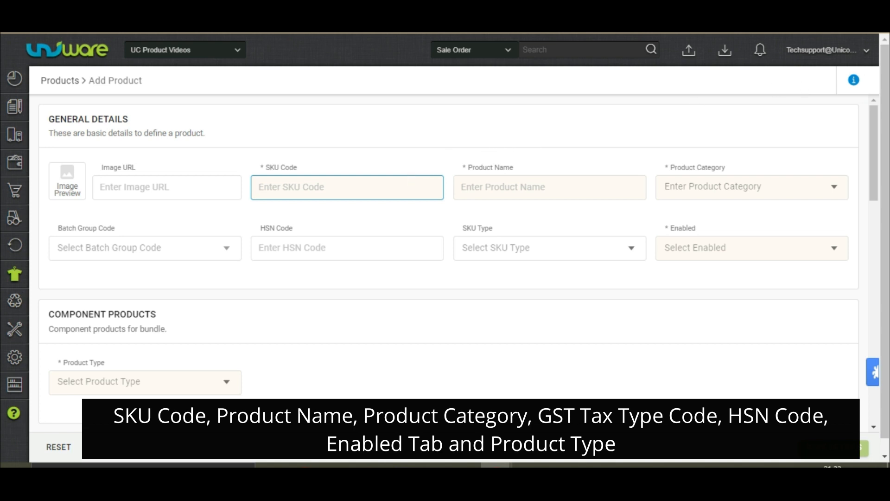
Step: Enter SKU RED-TSHIRT-S, name Red Tshirt-Small, and the DEFAULT category
type("R")
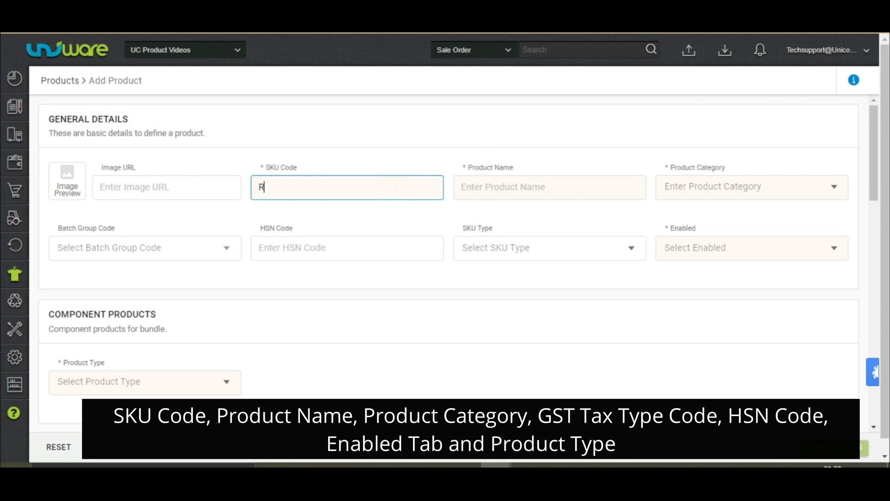
type("ED-")
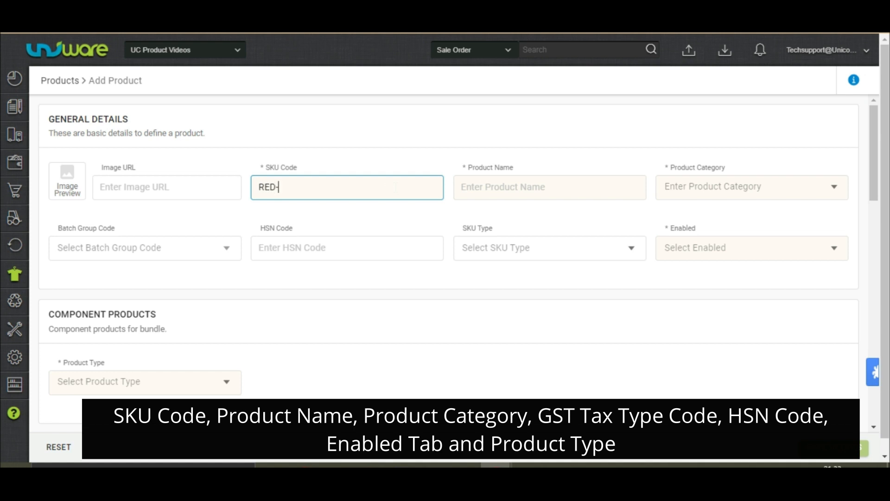
type("TSHIRT-S")
left_click(550, 188)
type("Red Tshirt-")
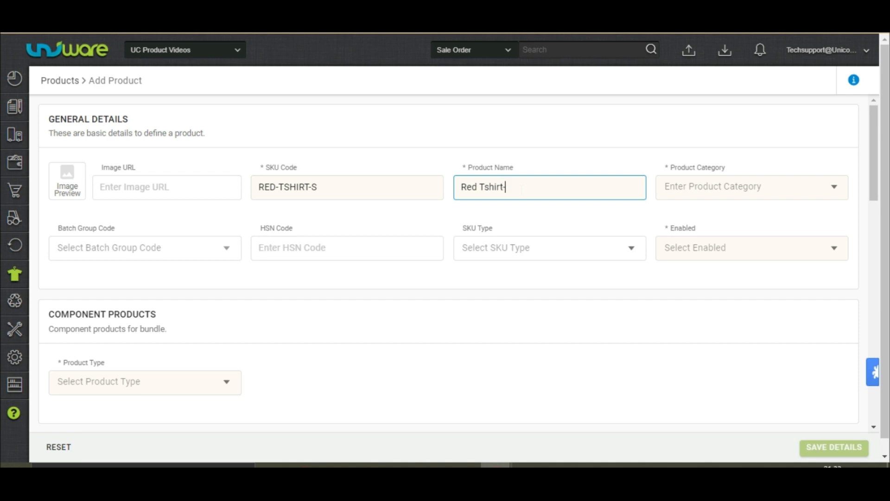
type("Small")
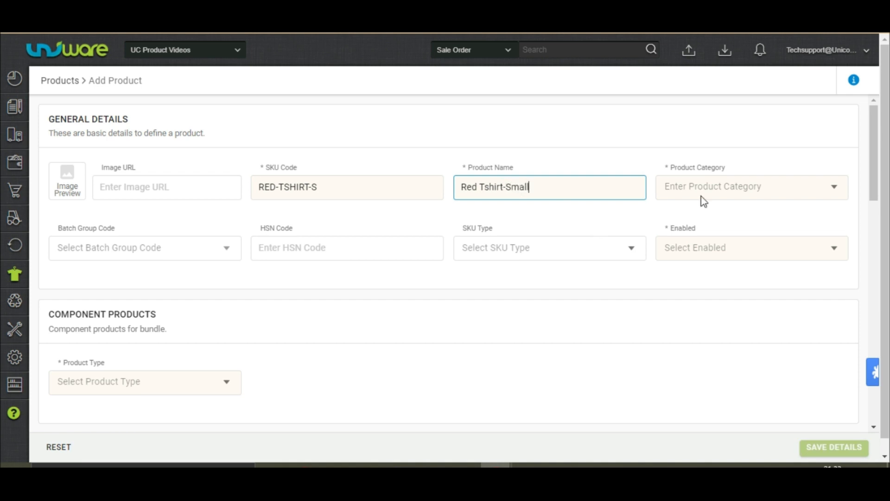
type("DEFAULT")
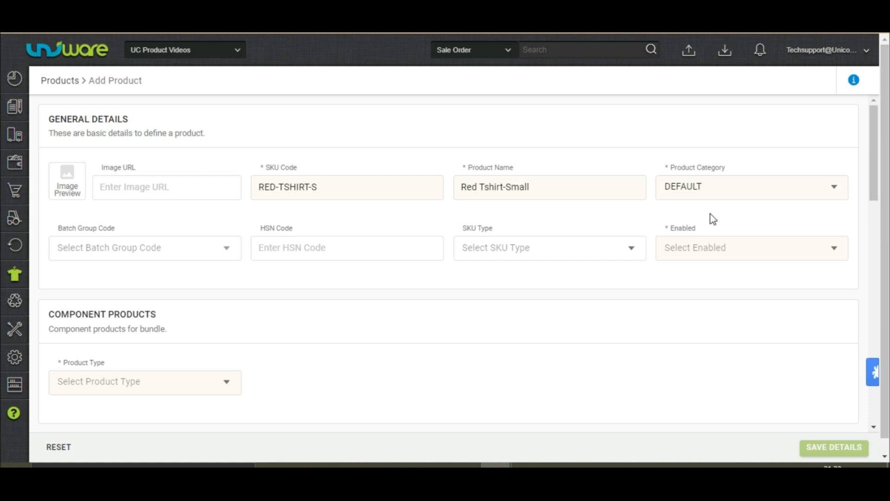
mouse_move(557, 254)
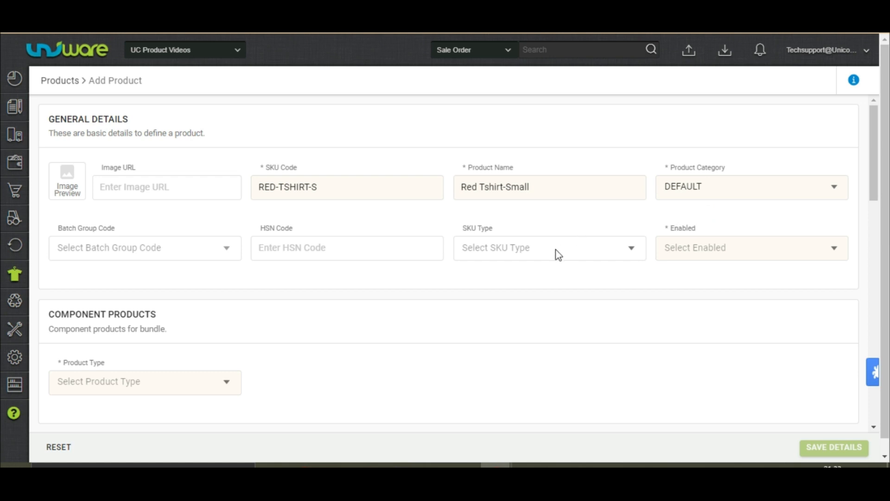
Step: Set HSN code 6109 and product type SIMPLE
left_click(346, 247)
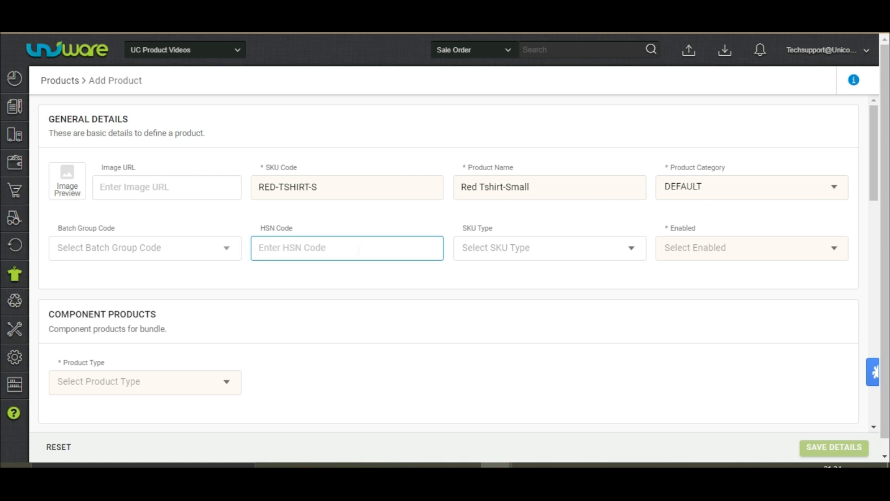
type("6109")
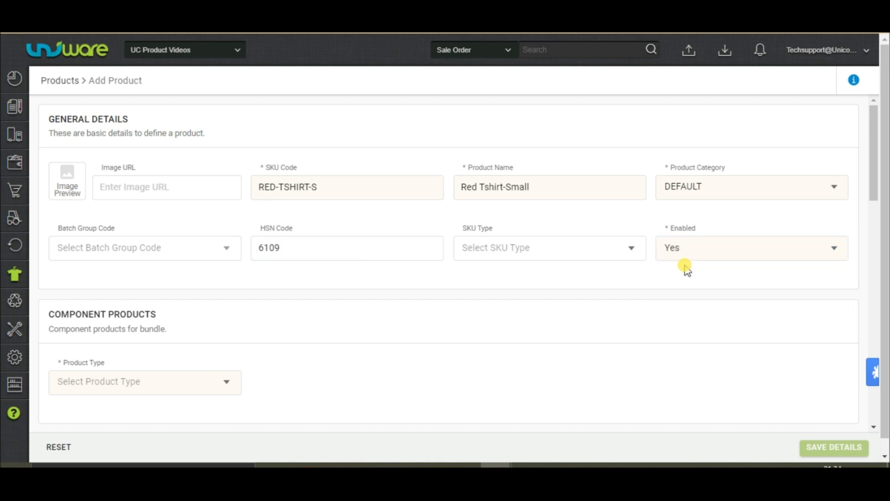
left_click(145, 381)
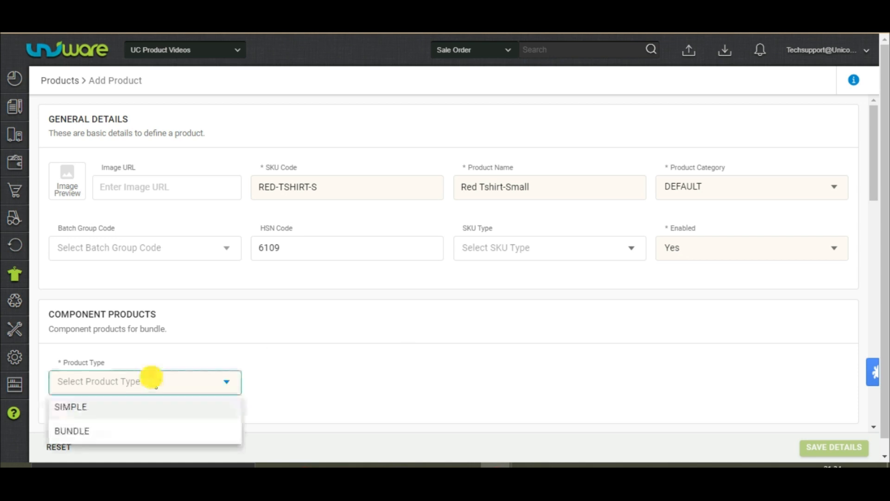
left_click(70, 407)
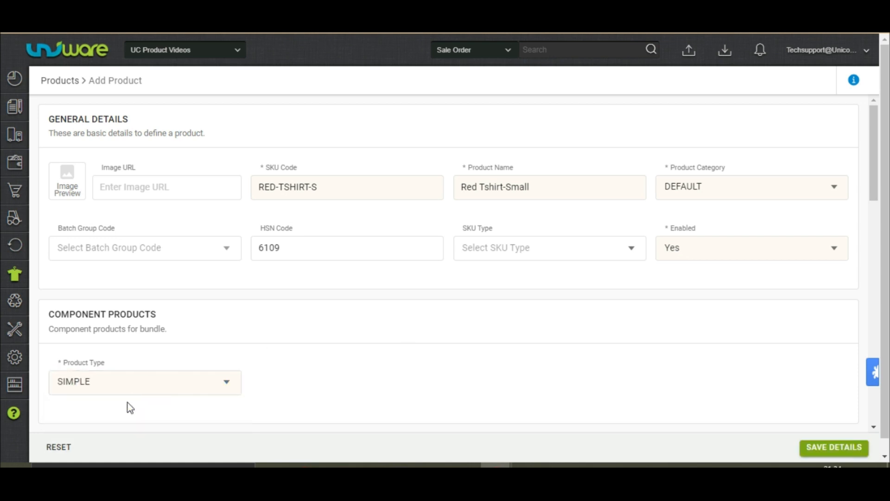
scroll("down", 3)
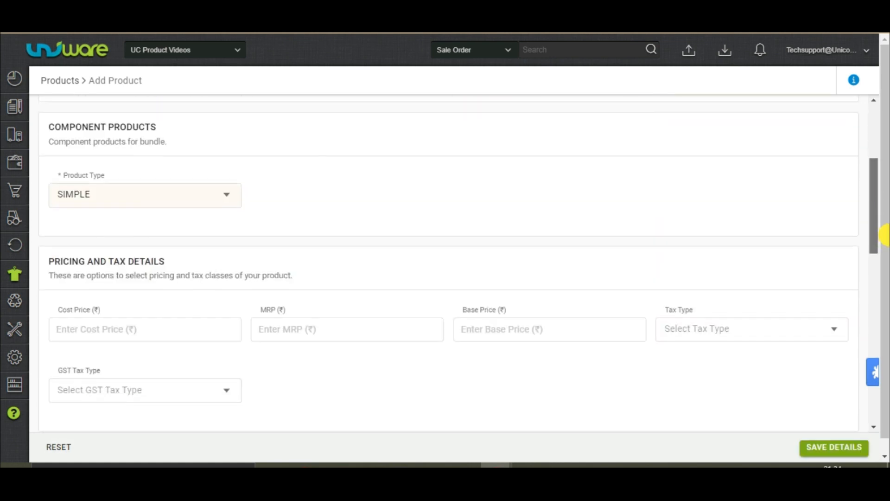
Step: Pick a GST tax type, mark the product non-expirable, and save Red Tshirt-Small
scroll("down", 3)
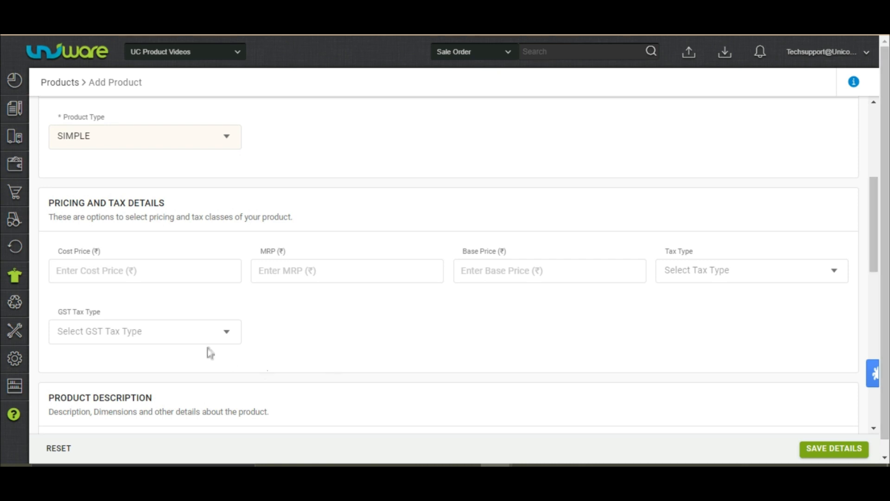
left_click(145, 331)
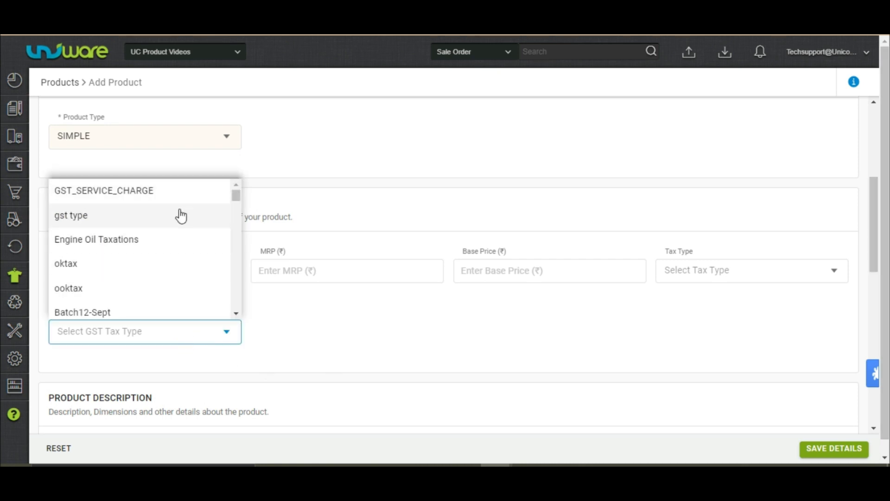
left_click(103, 190)
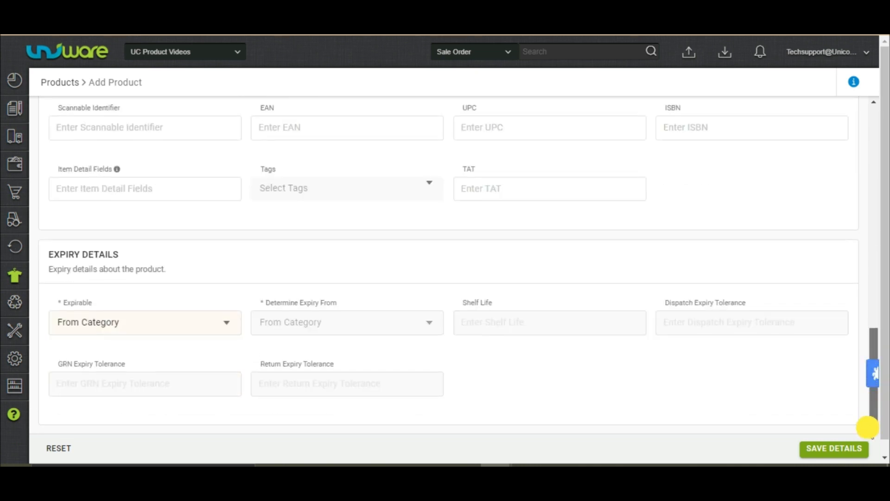
left_click(144, 321)
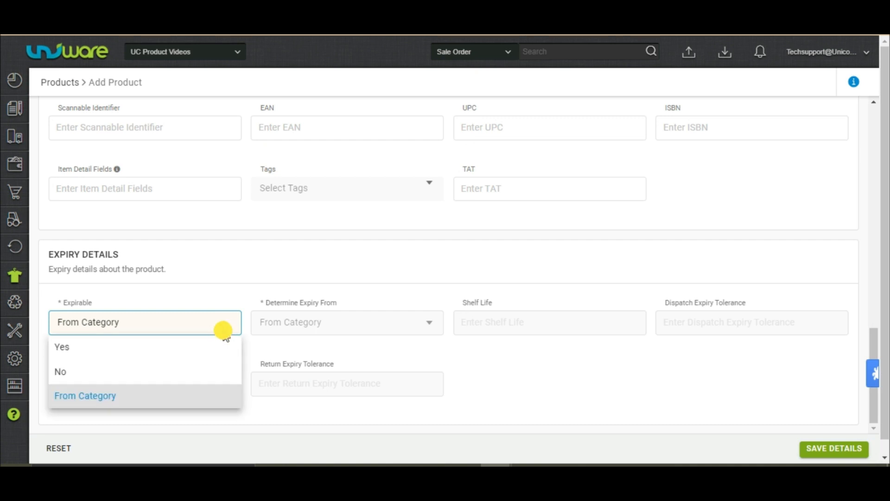
left_click(60, 371)
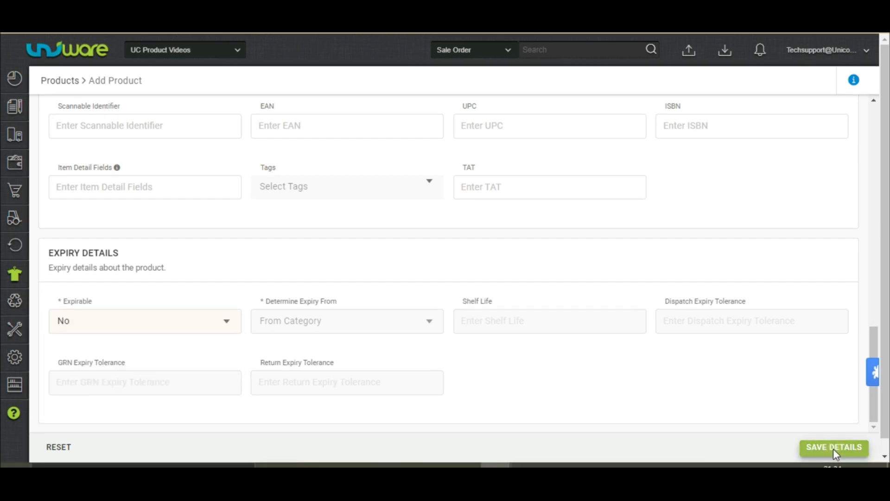
left_click(833, 447)
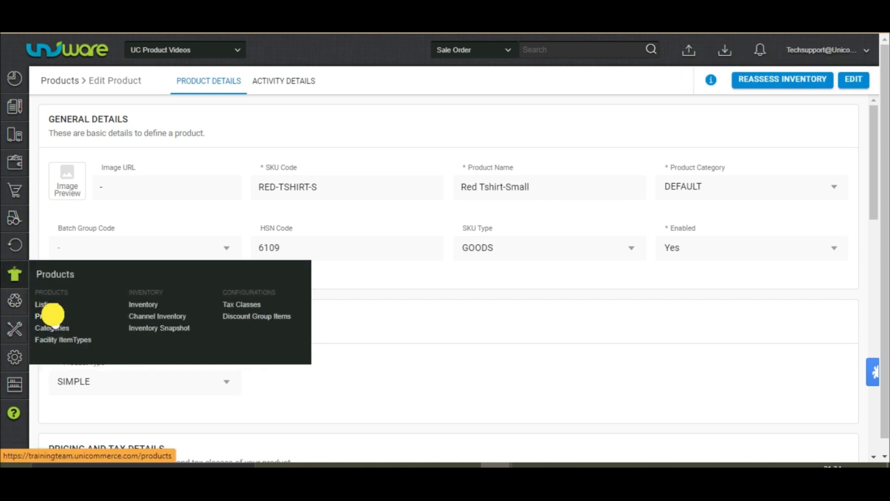
Step: Filter the product listing by SKU code RED-TSHIRT-S
left_click(40, 304)
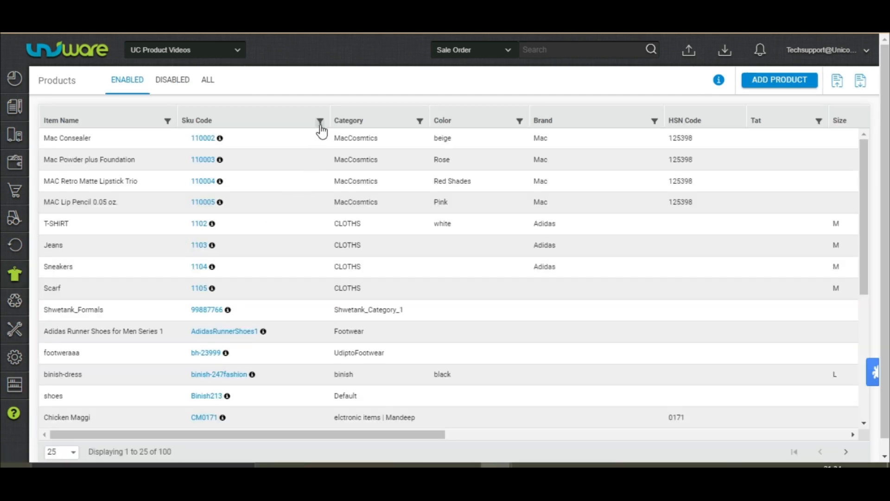
type("RED-TSHIRT-S")
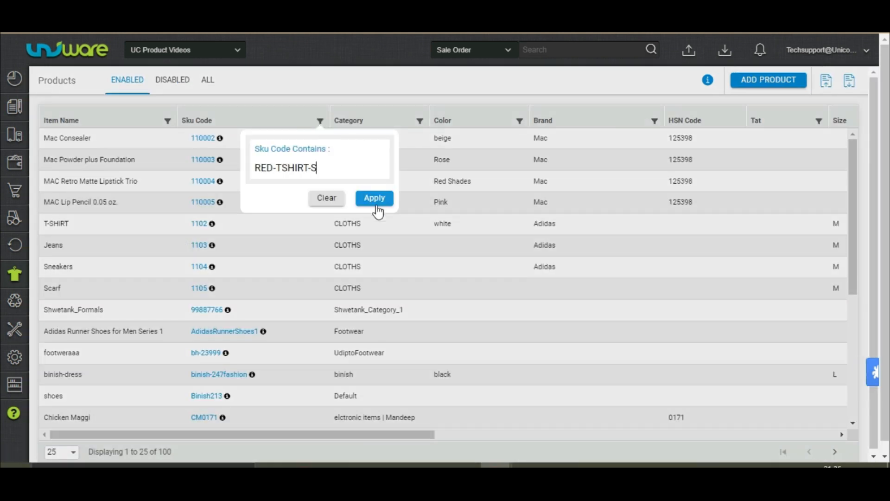
left_click(374, 198)
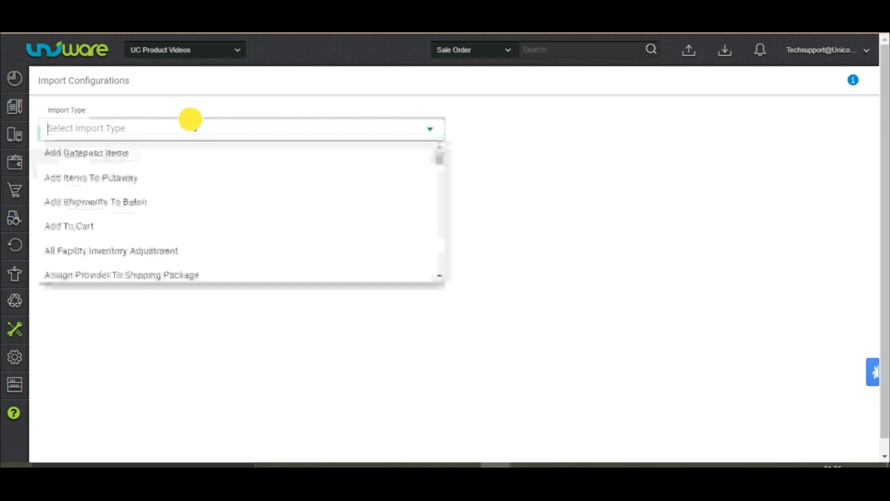
Step: Choose the Item Master import with Create New & Update Existing and download its CSV template
type("item mas")
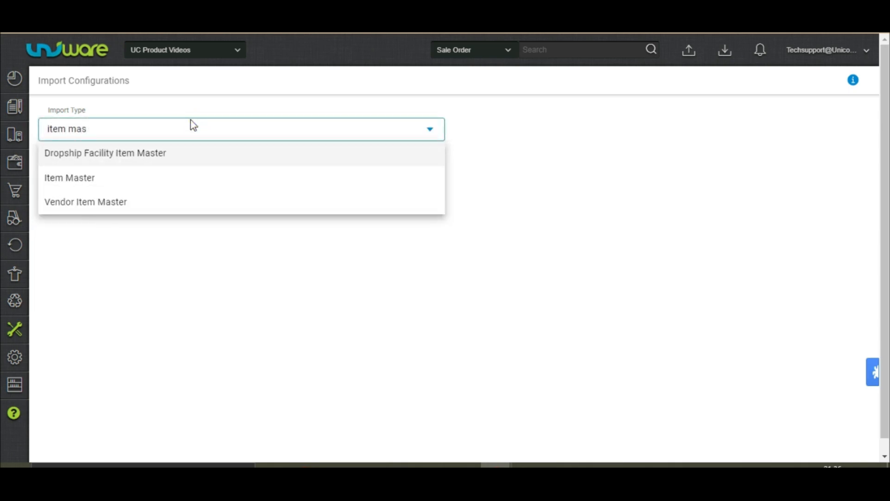
left_click(69, 178)
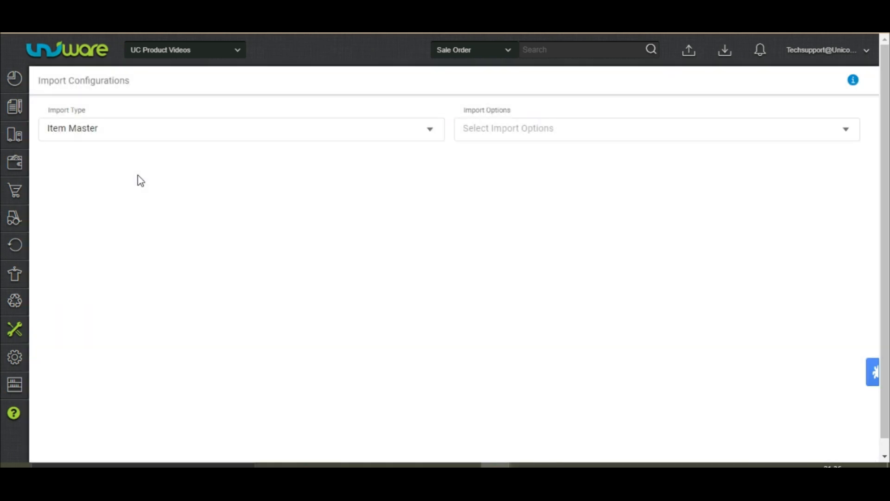
left_click(652, 128)
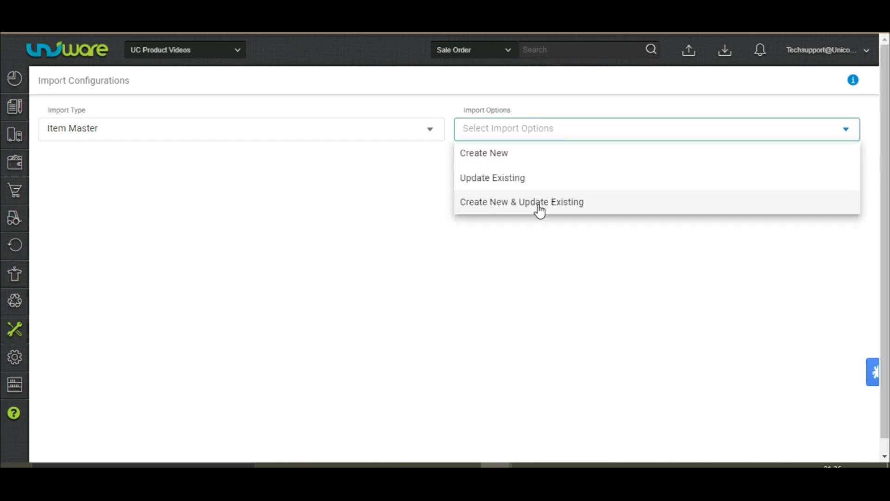
left_click(521, 202)
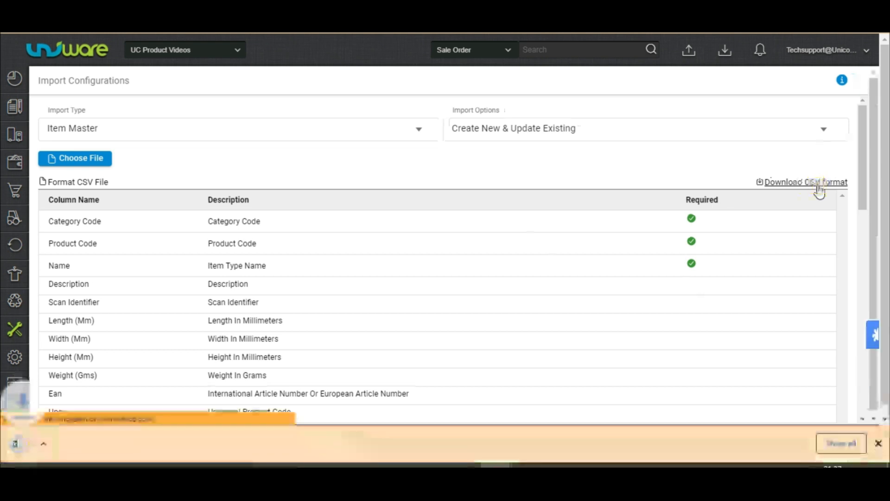
left_click(805, 182)
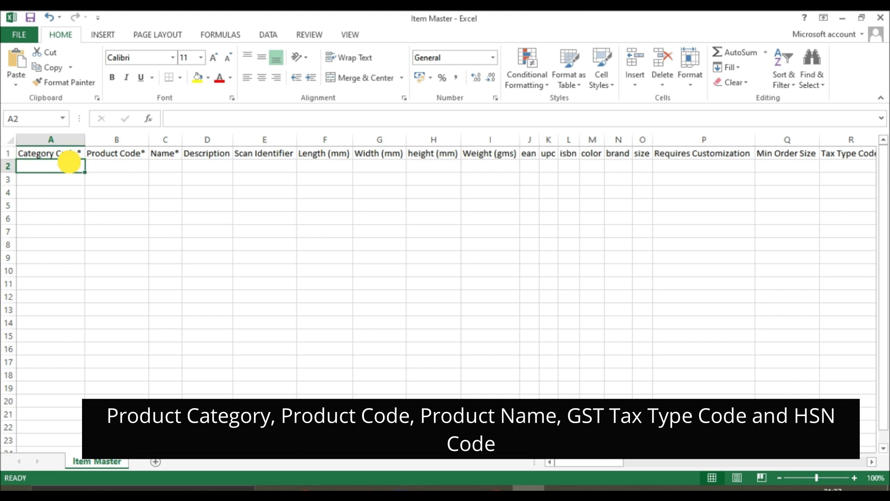
Step: Fill the template rows with DEFAULT category, GST_SERVICE_CHARGE tax type, and HSN 6109
type("DE")
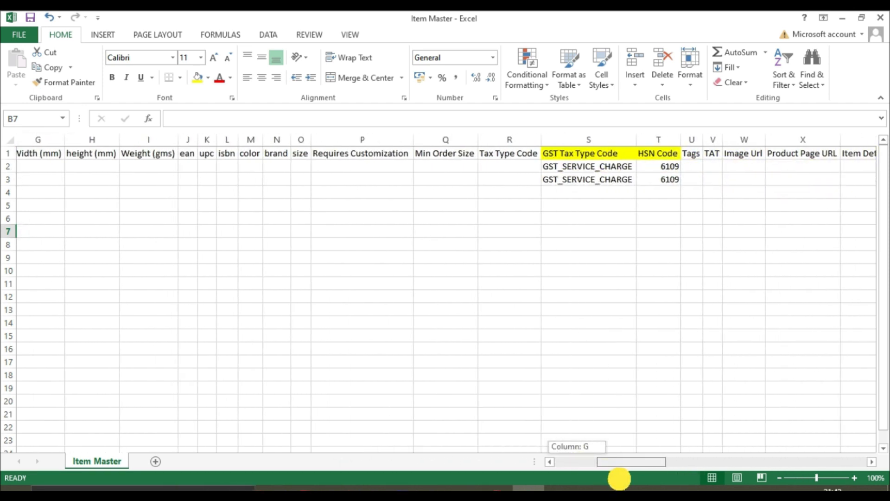
scroll("right", 3)
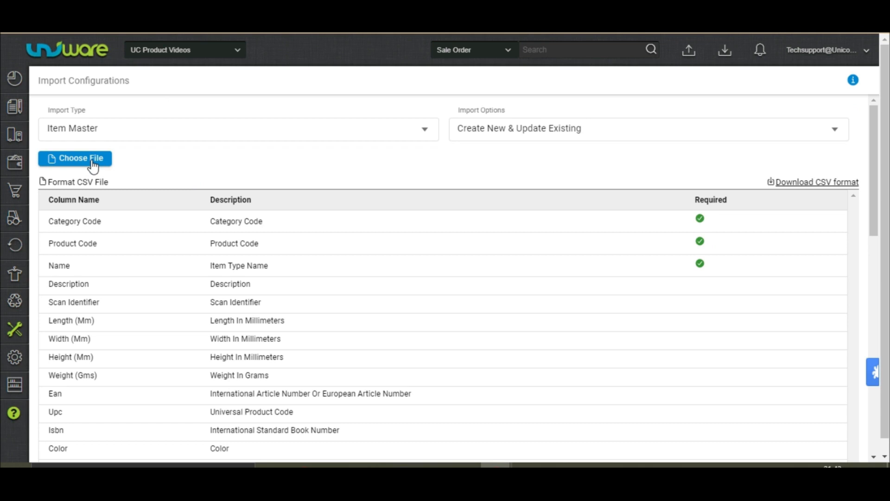
Step: Attach Item Master.csv and submit it for upload
left_click(74, 158)
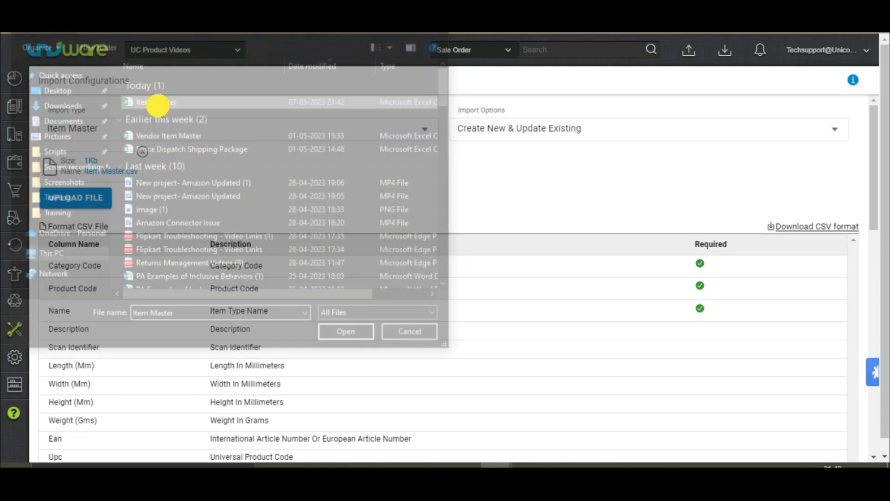
left_click(345, 331)
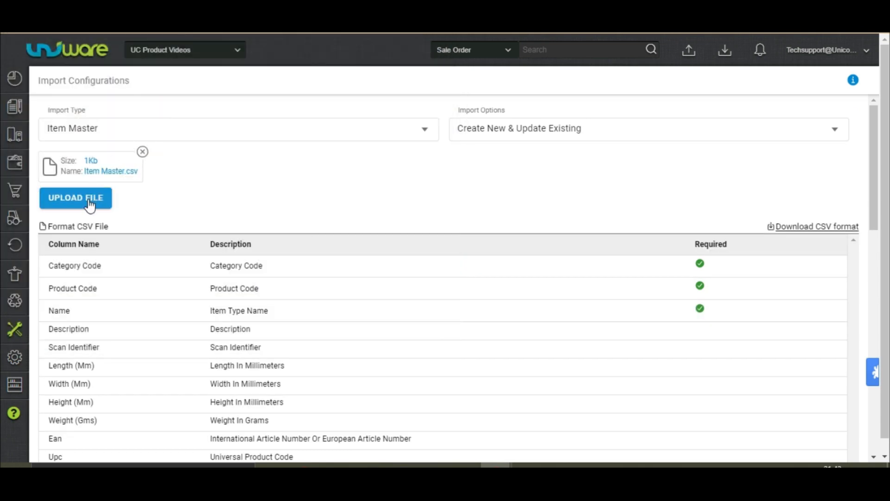
left_click(76, 198)
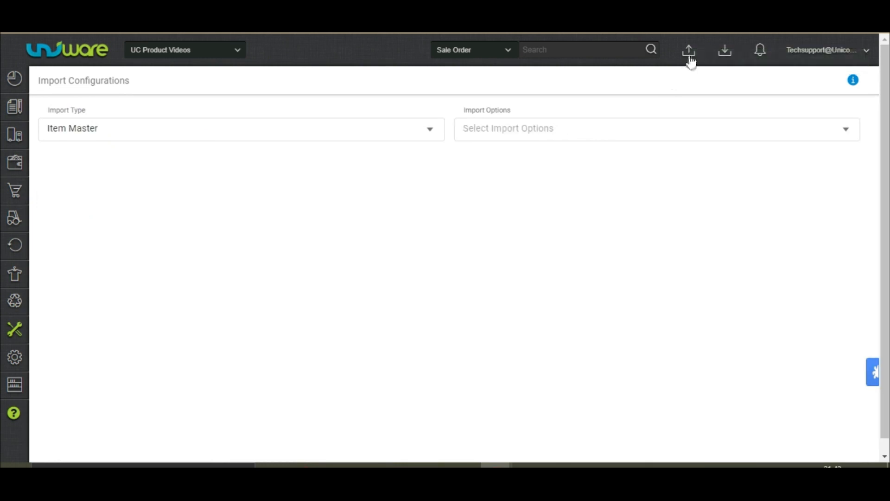
left_click(688, 50)
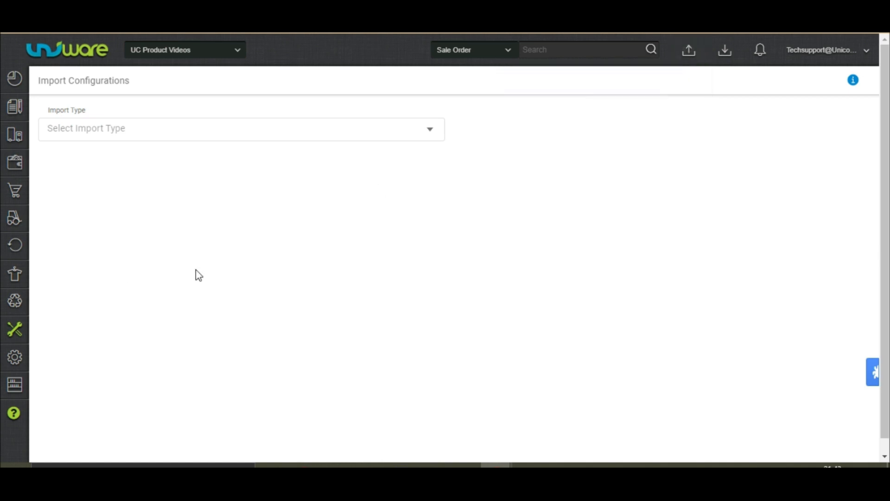
Step: Filter products by SKU RED-TSHIRT to confirm the Large, Medium and Small variants
left_click(15, 274)
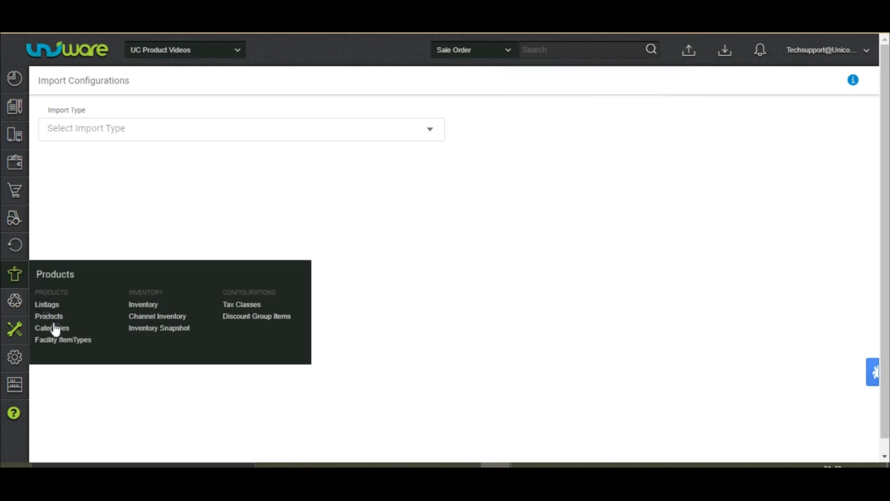
left_click(48, 316)
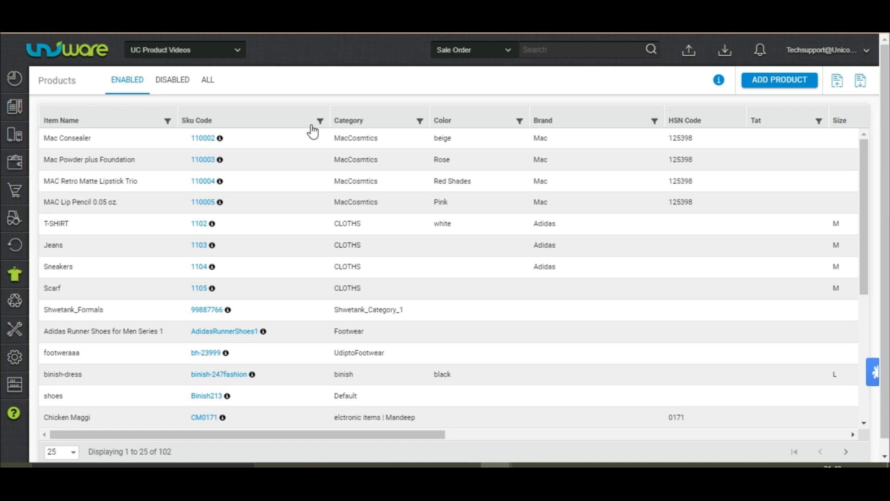
type("RED-TSHIRT")
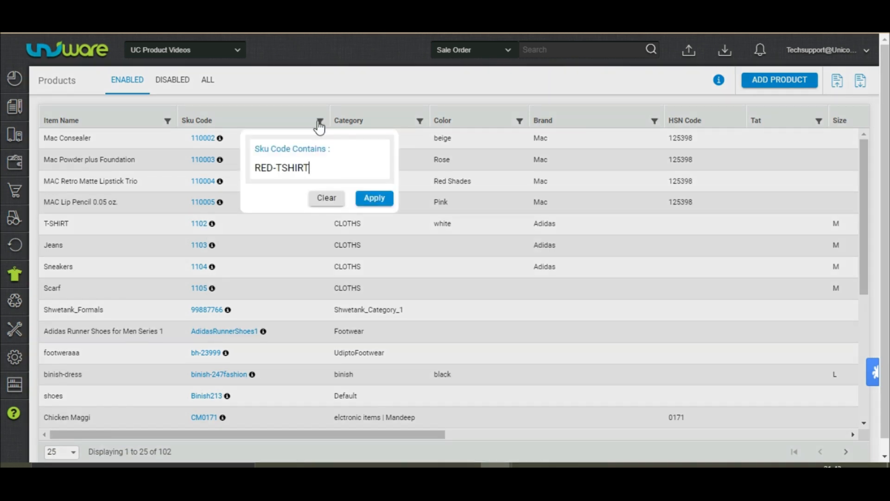
left_click(374, 197)
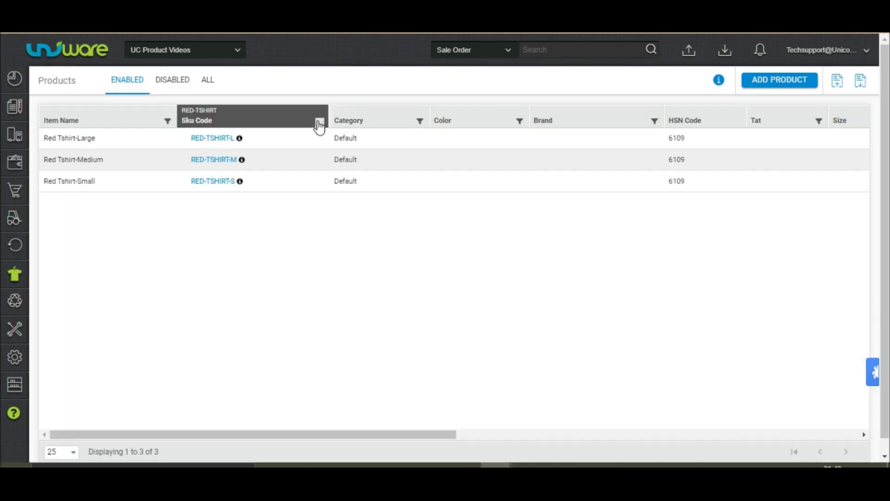